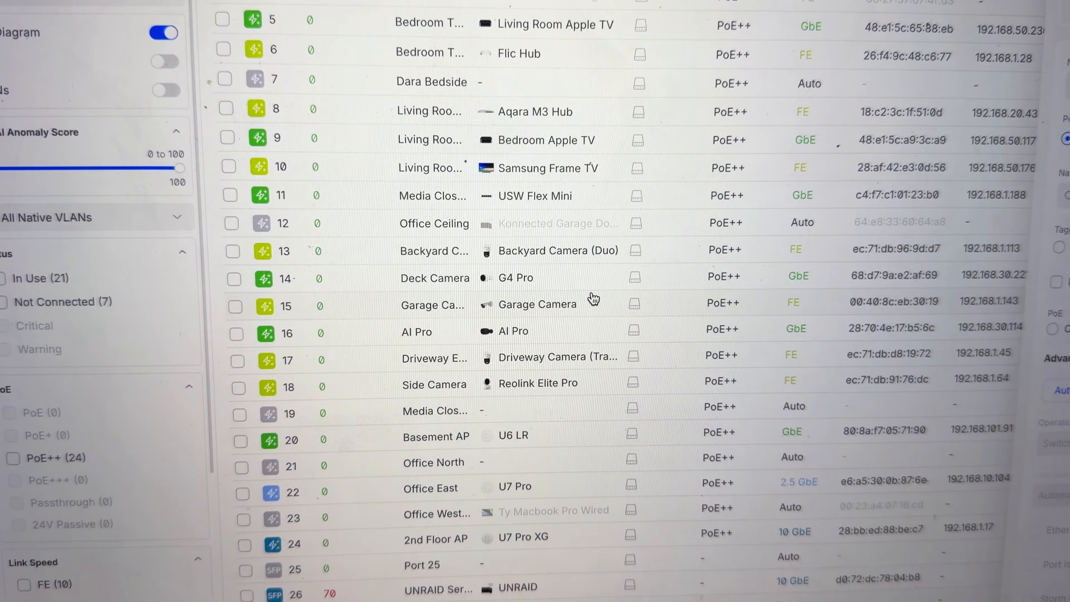
Step: Scroll to the port 22 details showing the 24h anomaly score and STP flapping flag
{"action": "scroll", "scroll_direction": "down", "scroll_amount": 3}
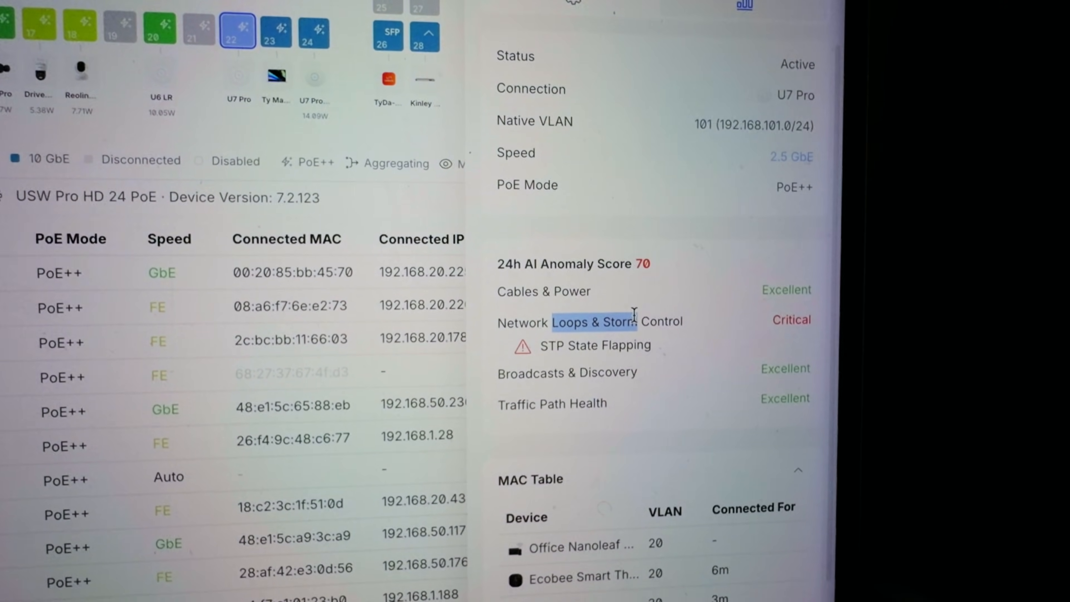
Step: Scroll to the E7 access point's AirView airtime charts and nearest neighbours
{"action": "scroll", "scroll_direction": "down", "scroll_amount": 3}
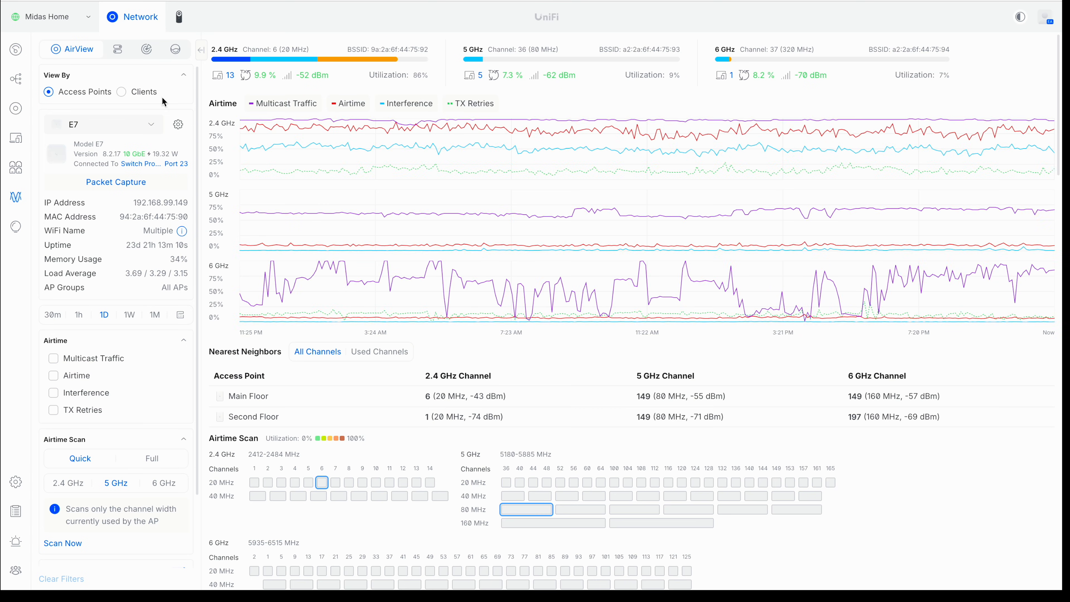
Step: Show the E7 spectrum analyzer and cycle its waveform through the 6, 2.4 and 5 GHz bands
{"action": "left_click", "coordinate": [127, 49]}
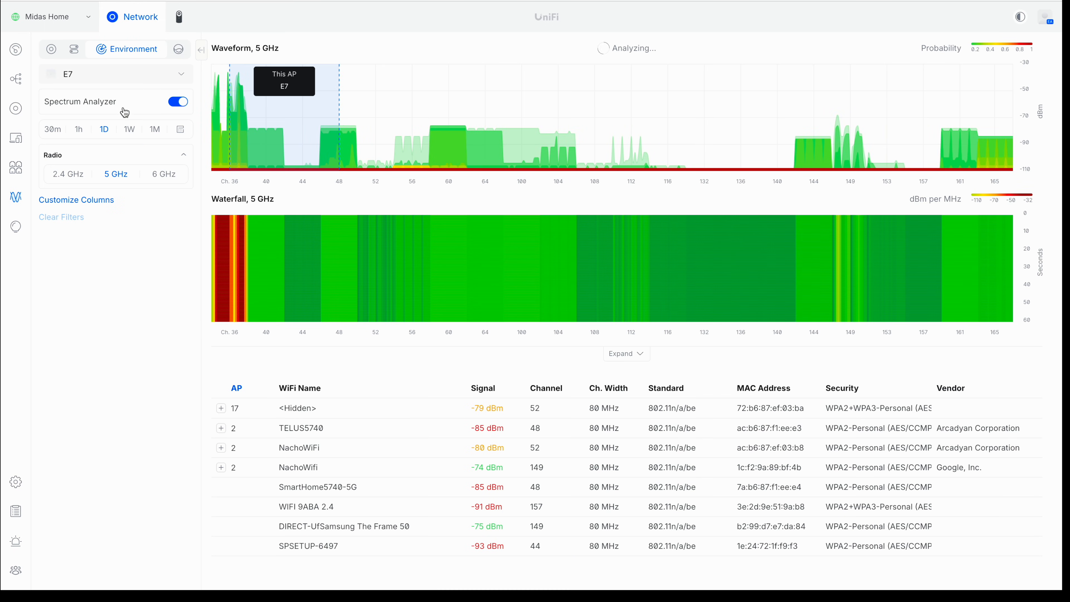
{"action": "mouse_move", "coordinate": [287, 268]}
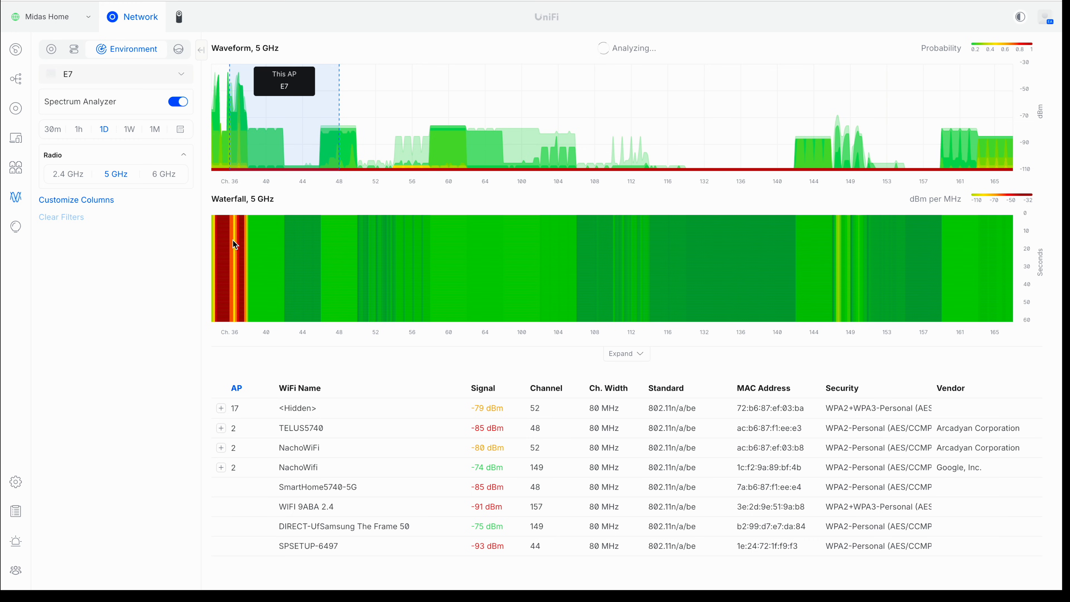
{"action": "mouse_move", "coordinate": [130, 128]}
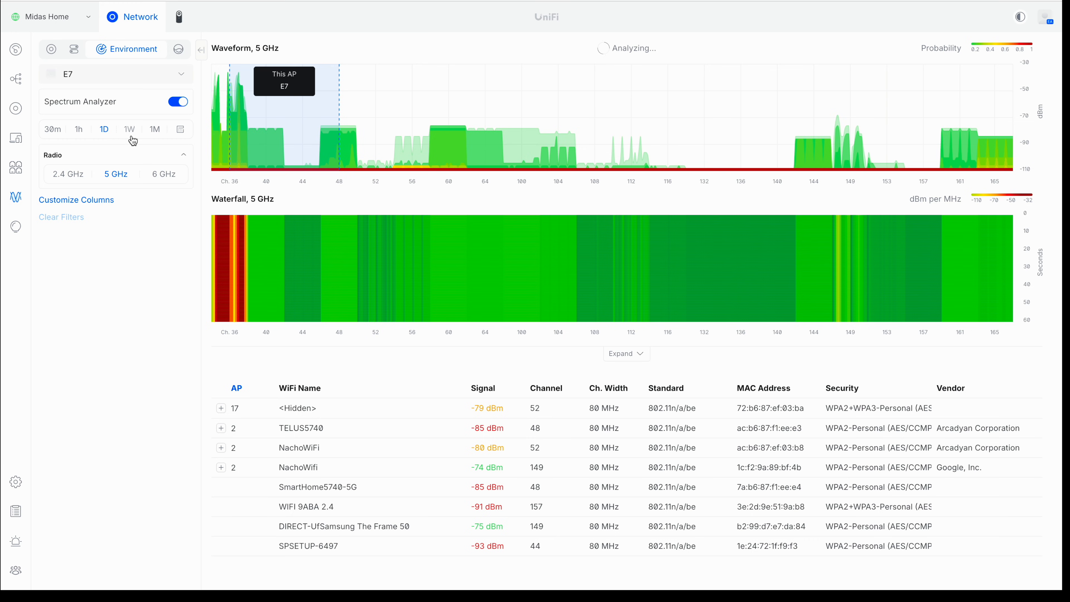
{"action": "left_click", "coordinate": [164, 174]}
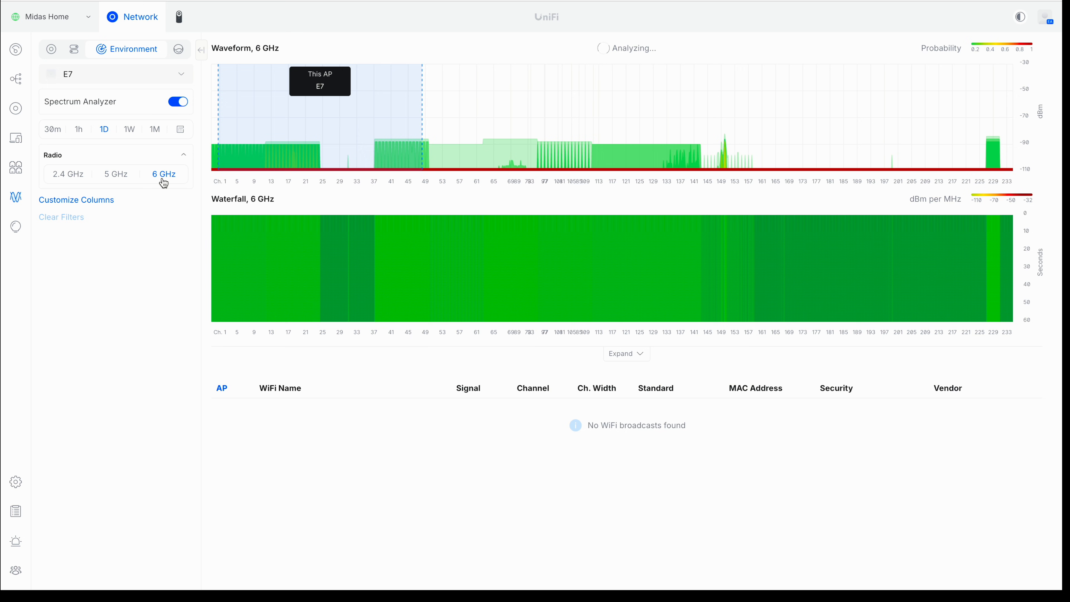
{"action": "left_click", "coordinate": [67, 174]}
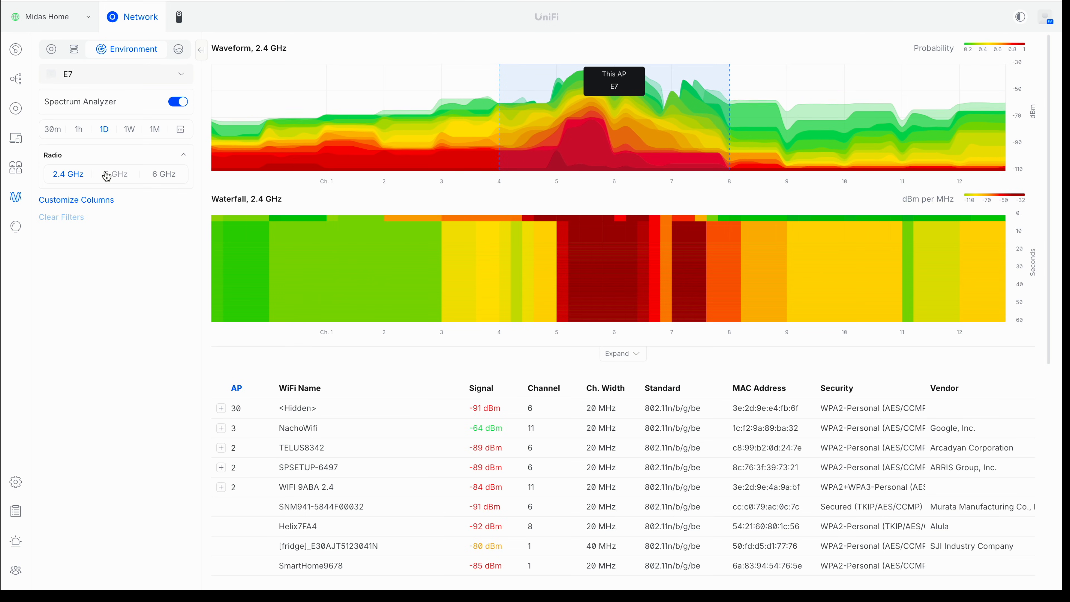
{"action": "left_click", "coordinate": [116, 174]}
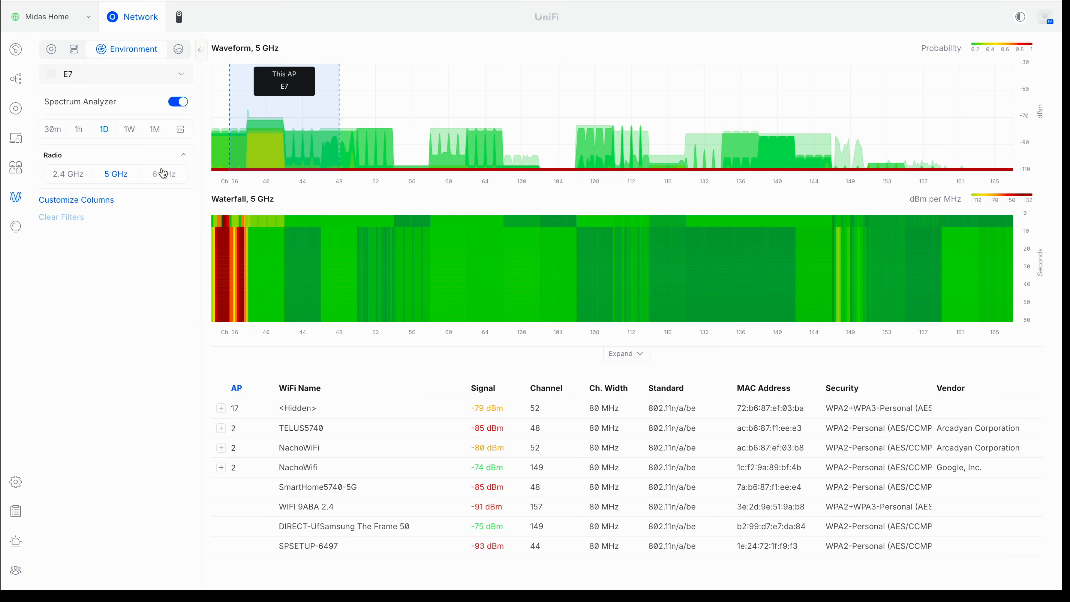